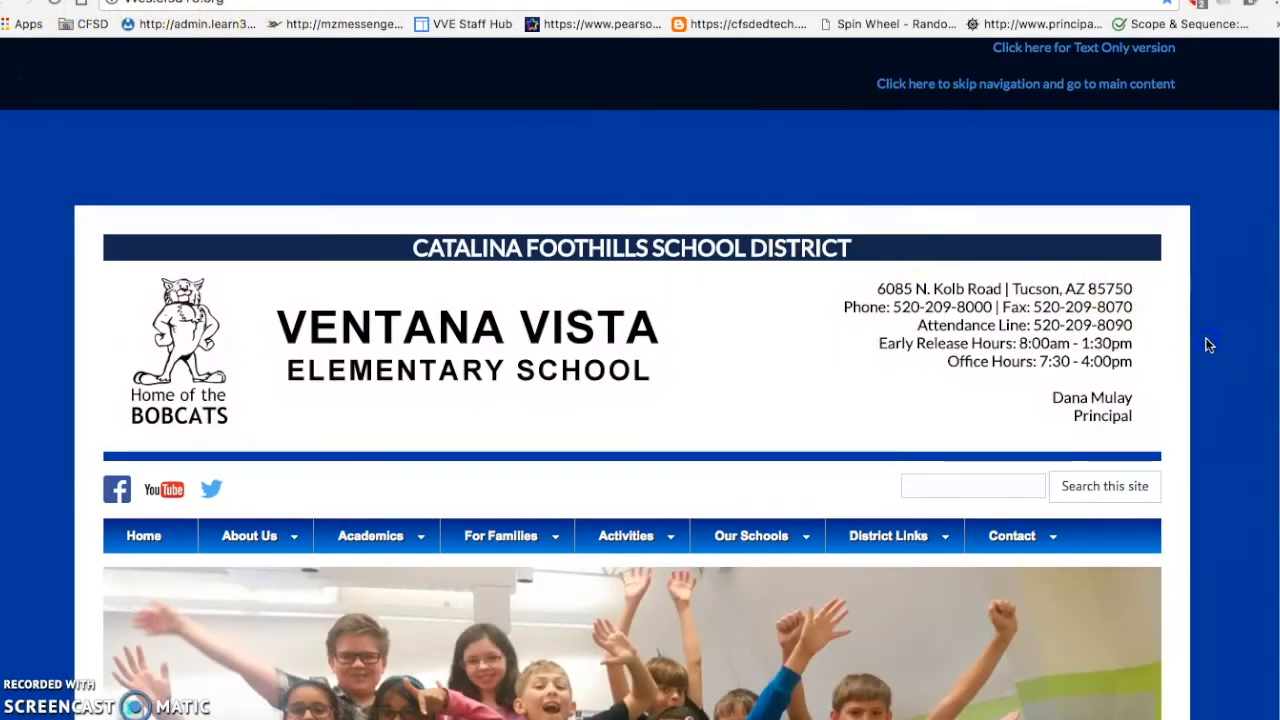
Scroll the Ventana Vista home page and follow the ParentVUE/StudentVUE icon to the access page
scroll("down", 3)
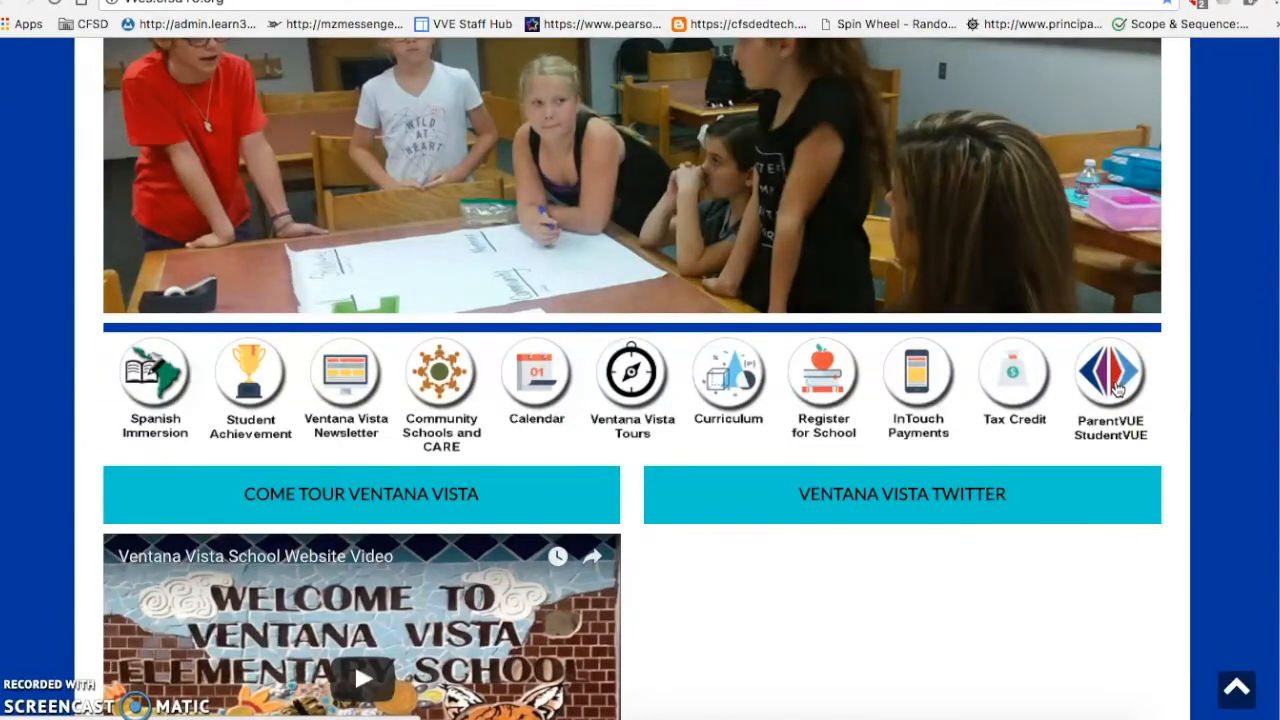
left_click(1109, 374)
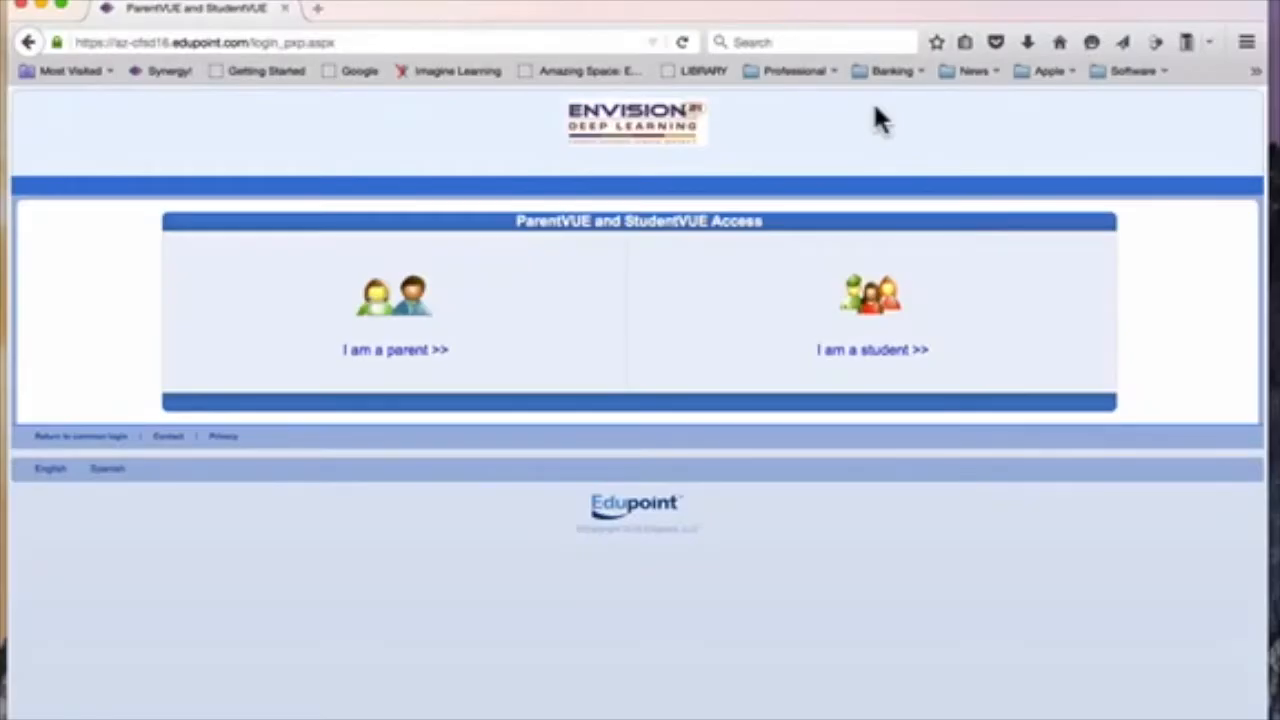
Choose 'I am a parent' and log in to ParentVUE with the account credentials
left_click(394, 349)
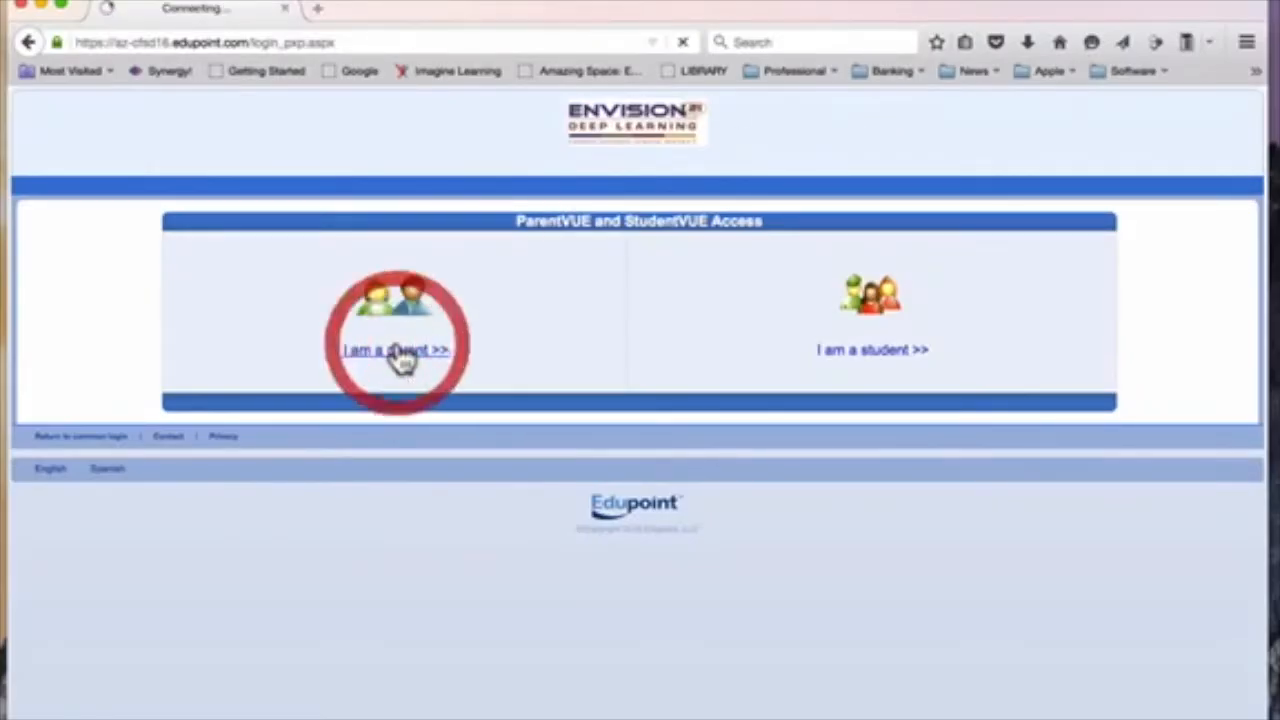
left_click(395, 349)
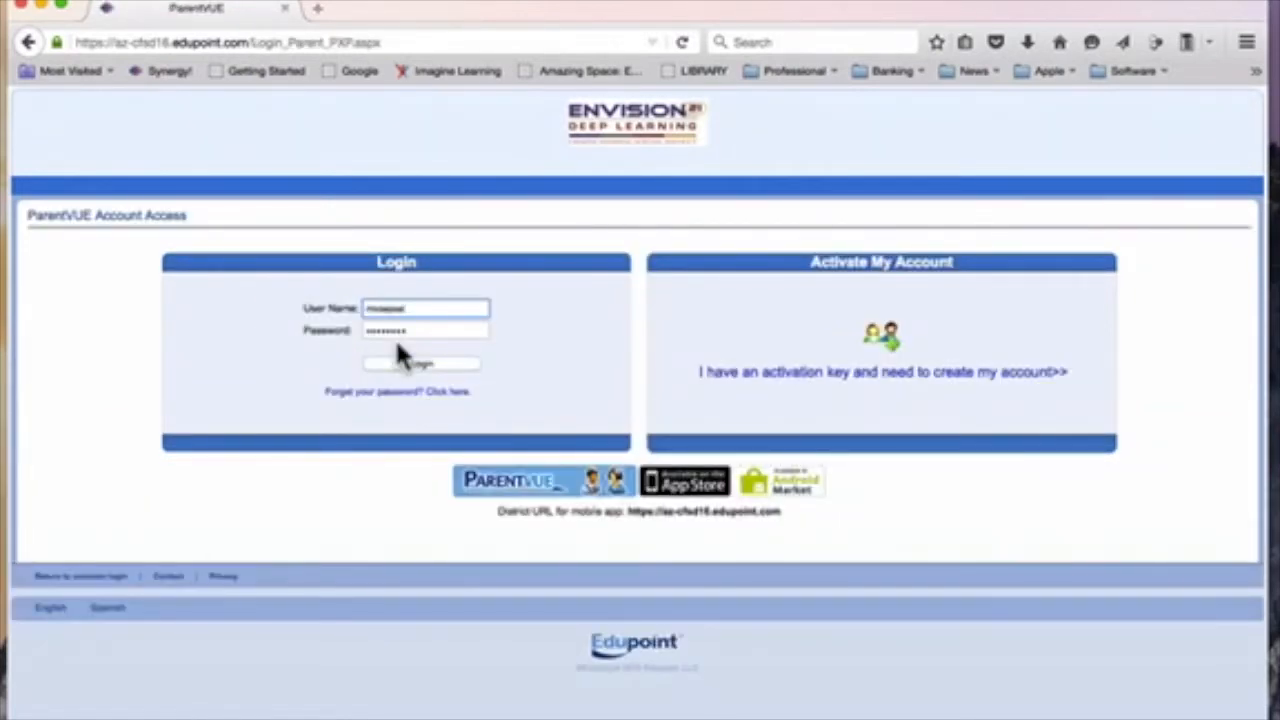
mouse_move(333, 318)
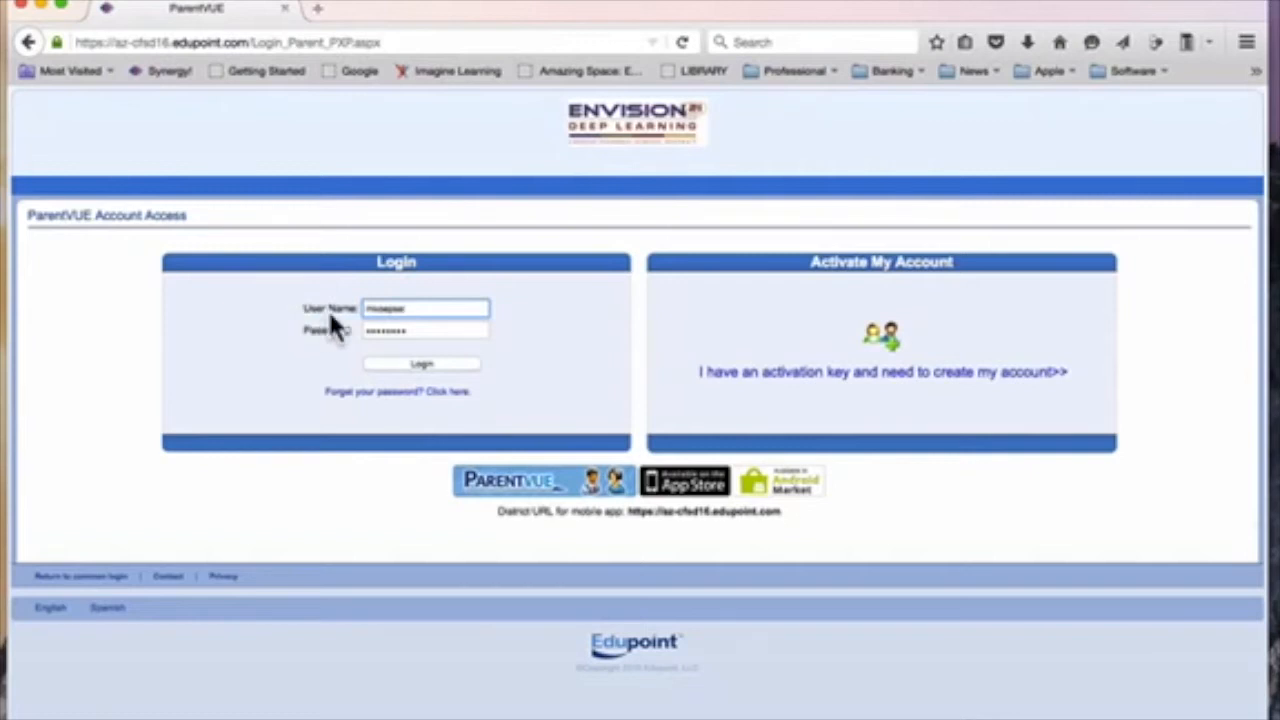
mouse_move(448, 355)
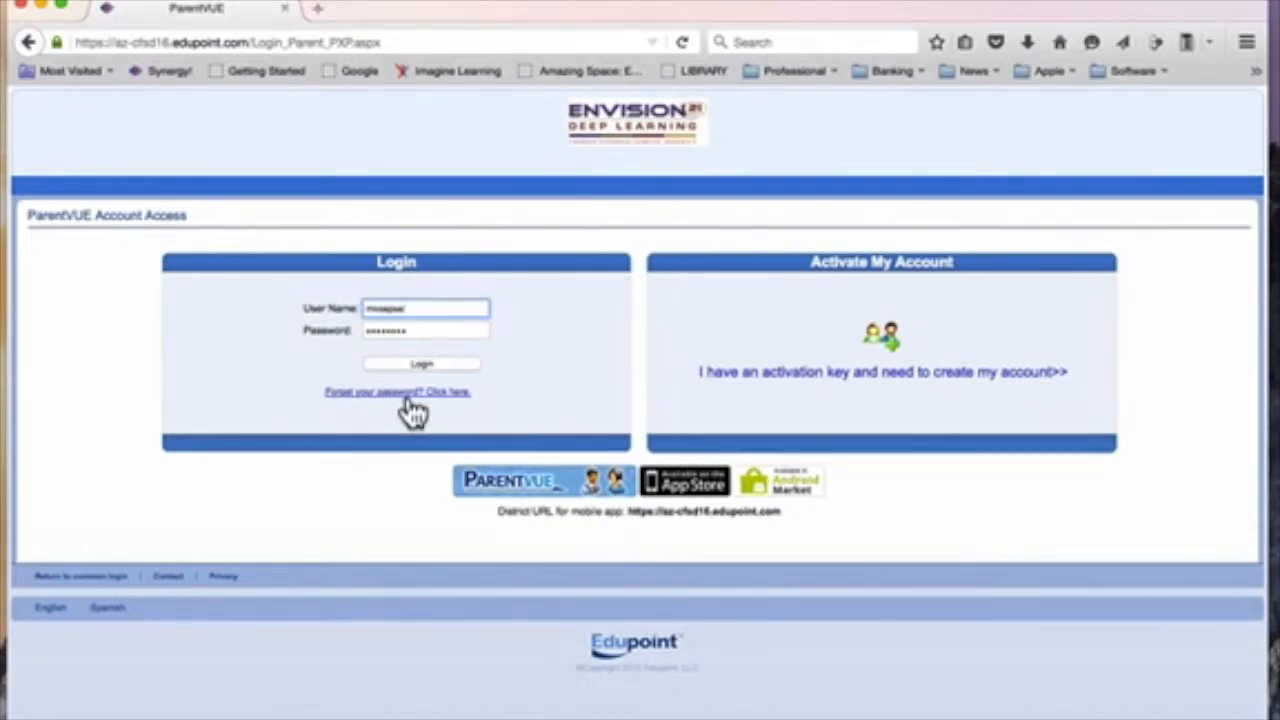
left_click(421, 364)
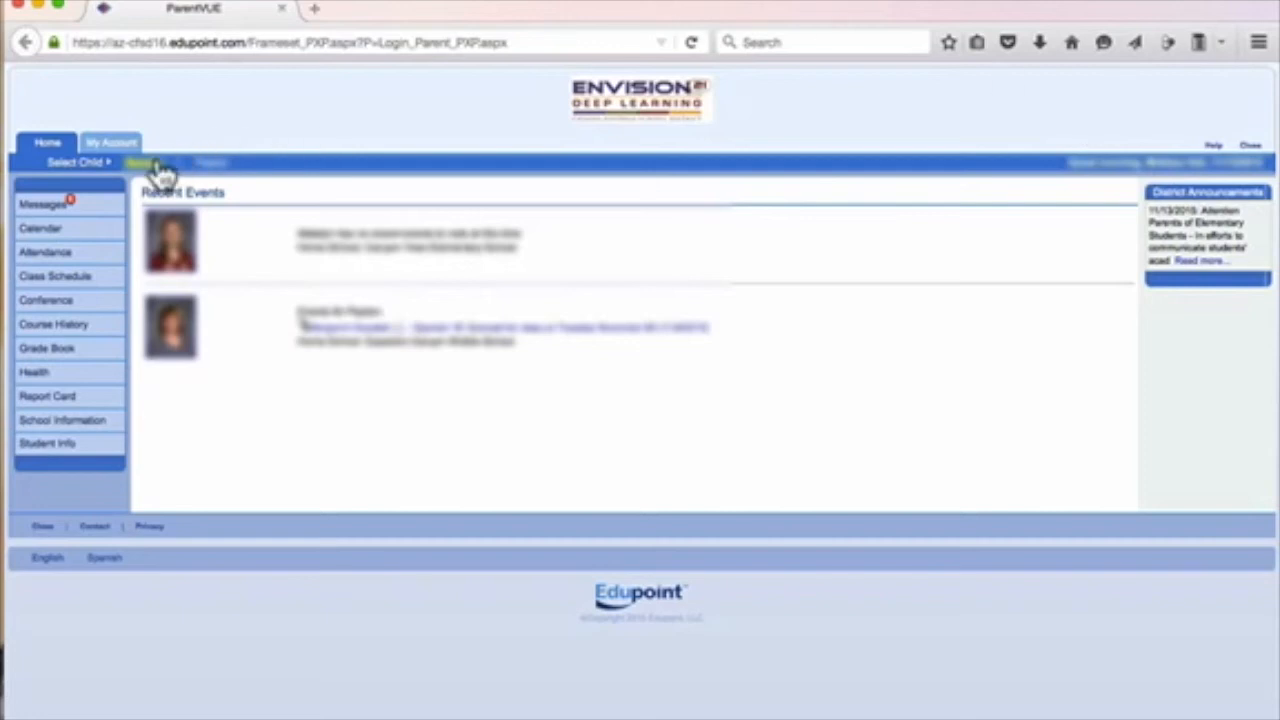
mouse_move(150, 180)
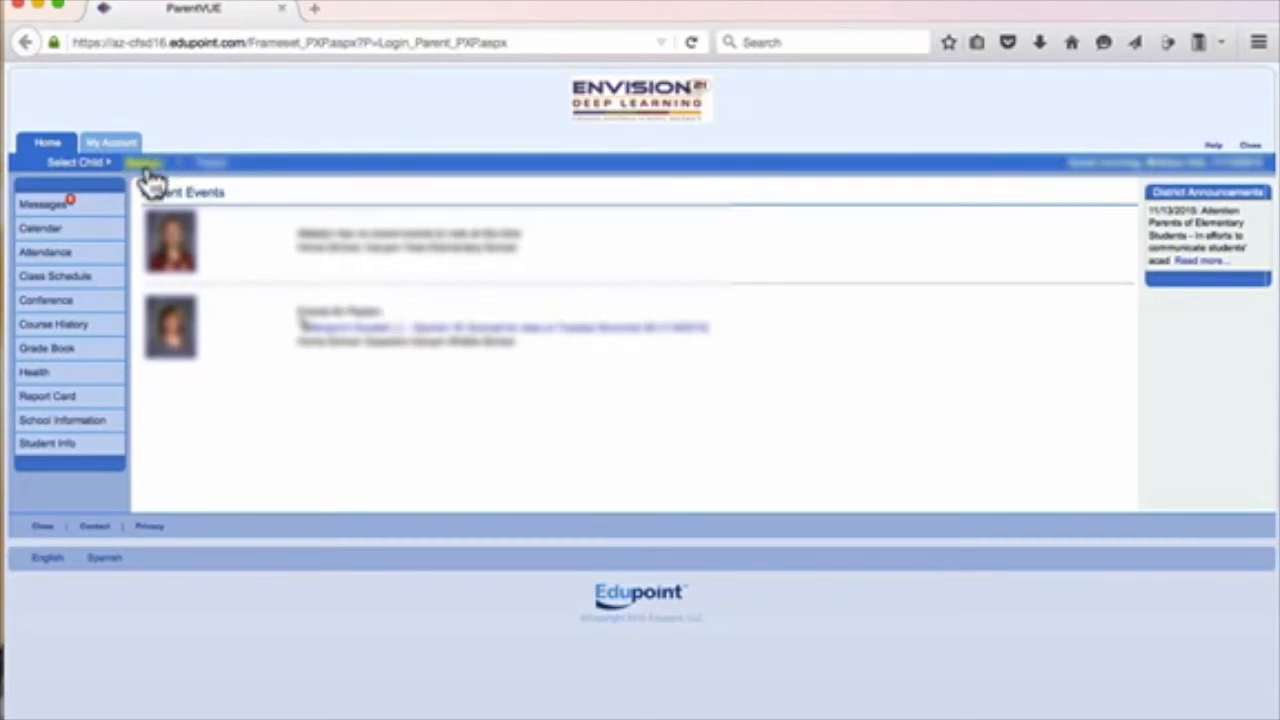
mouse_move(135, 186)
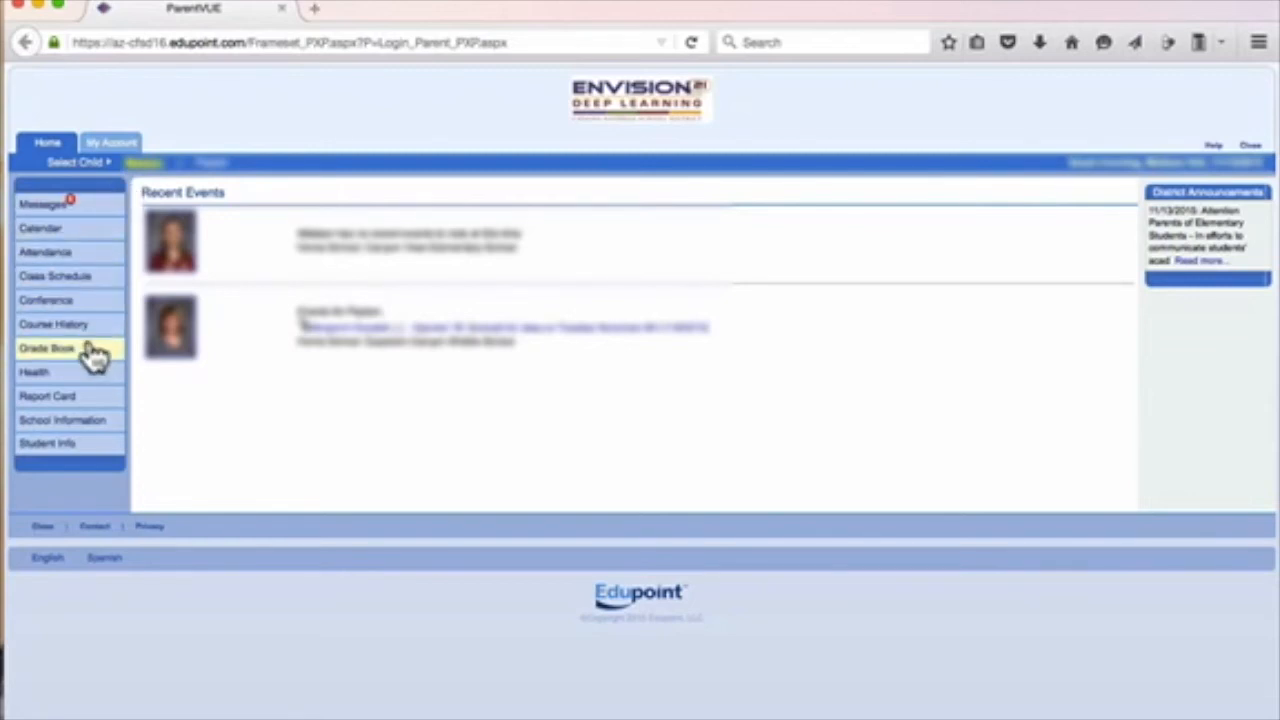
mouse_move(90, 403)
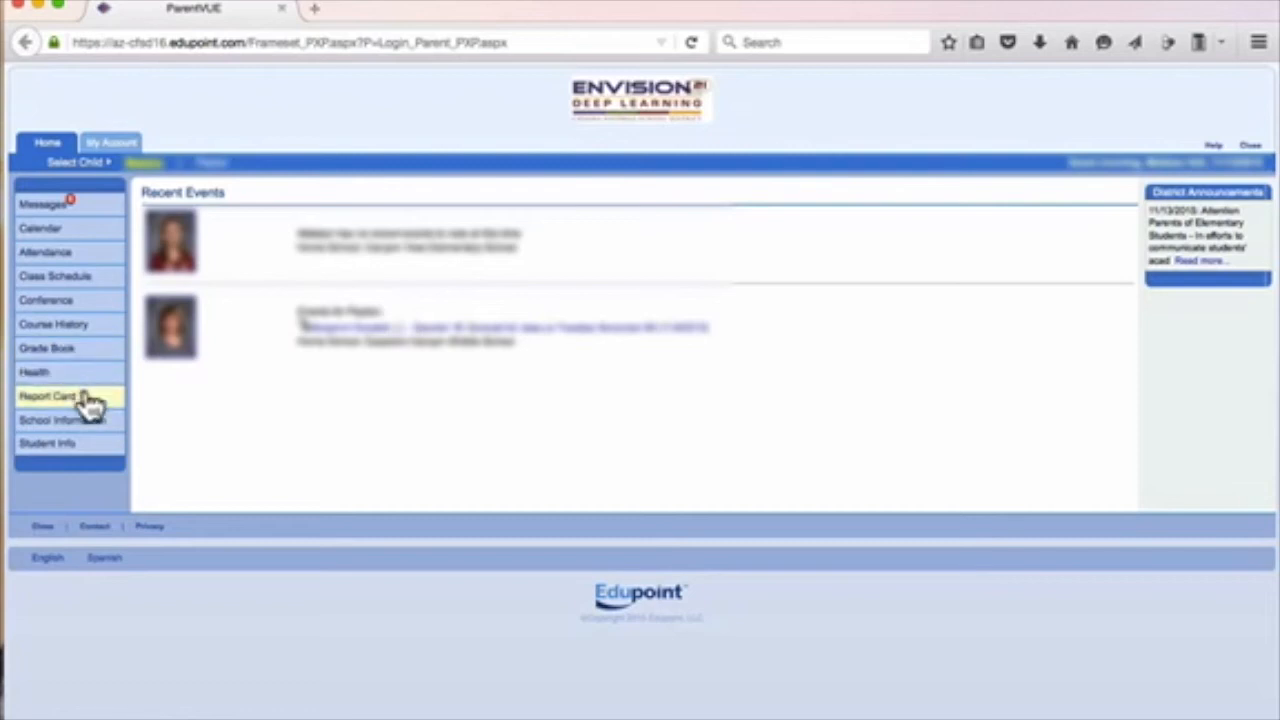
Select Report Card in the left menu to view Trimester 1 grades and comments
left_click(50, 392)
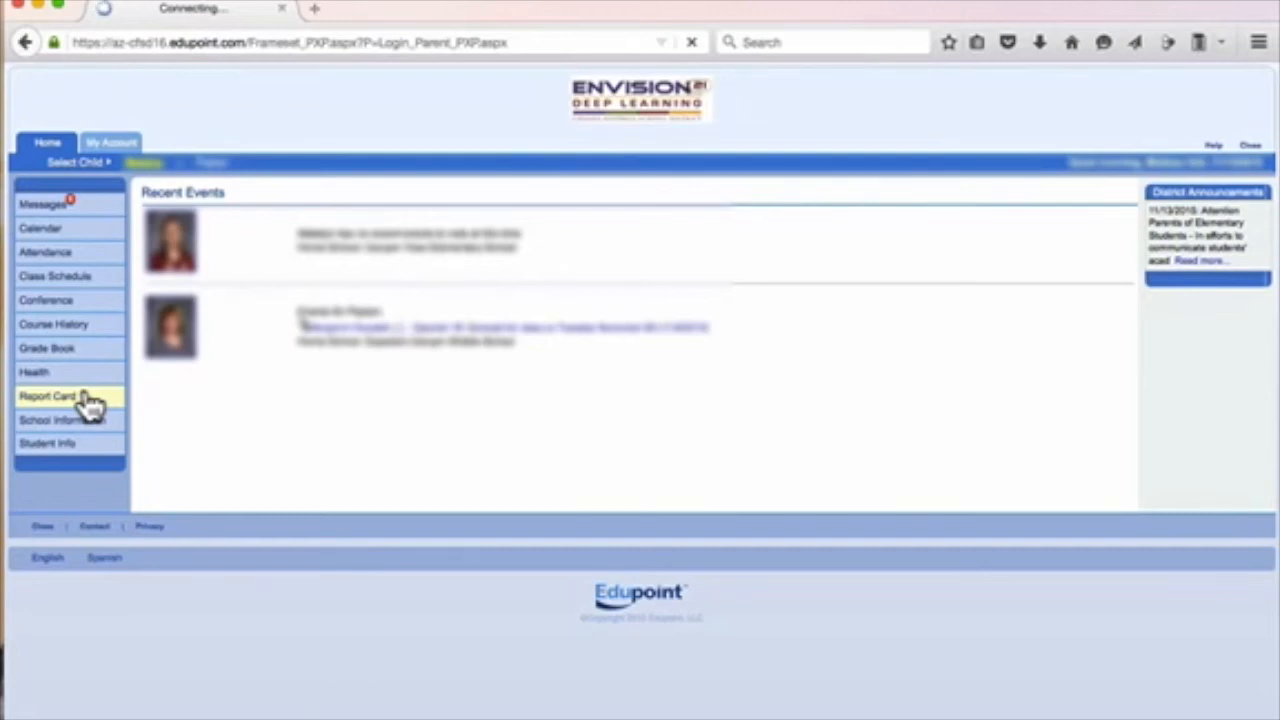
left_click(52, 395)
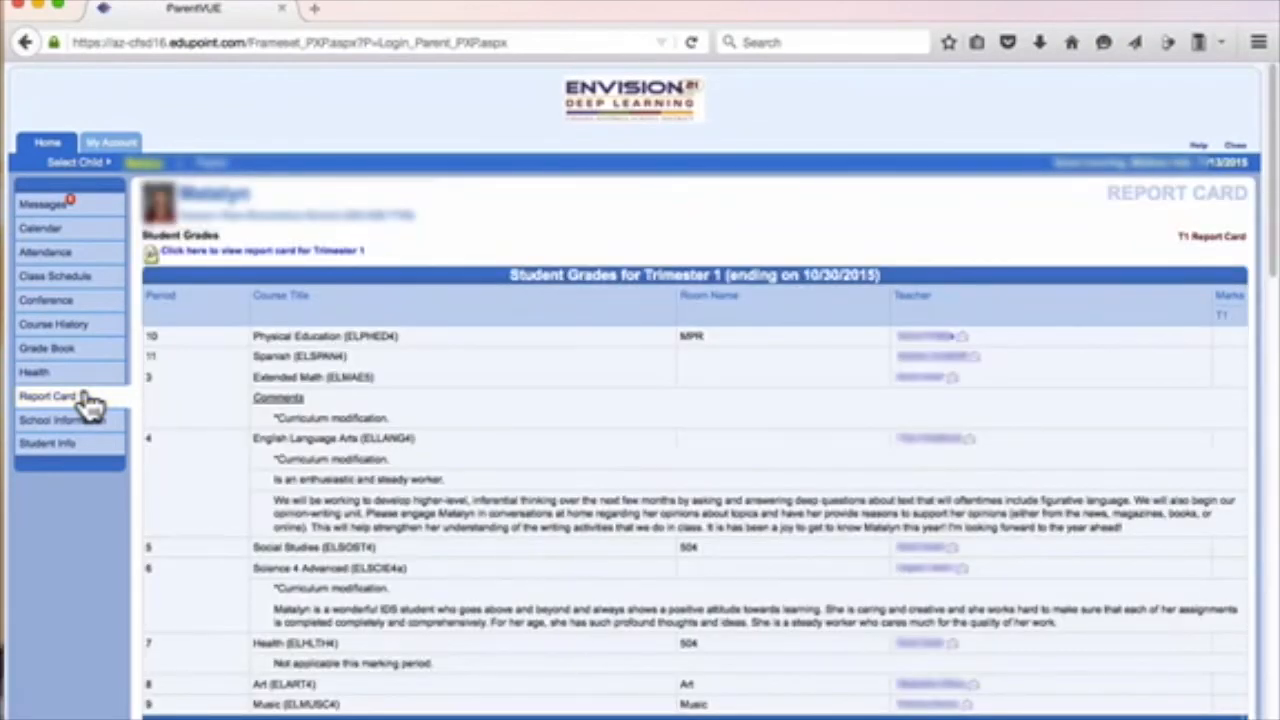
mouse_move(520, 228)
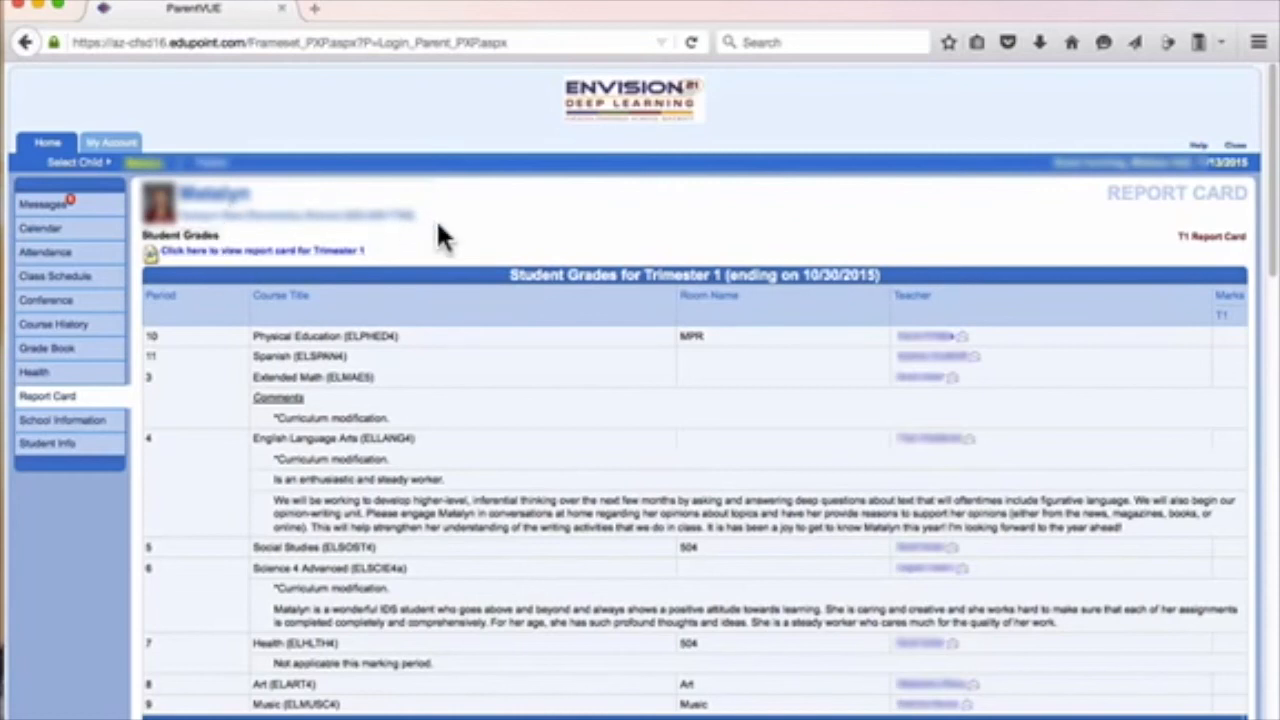
mouse_move(183, 225)
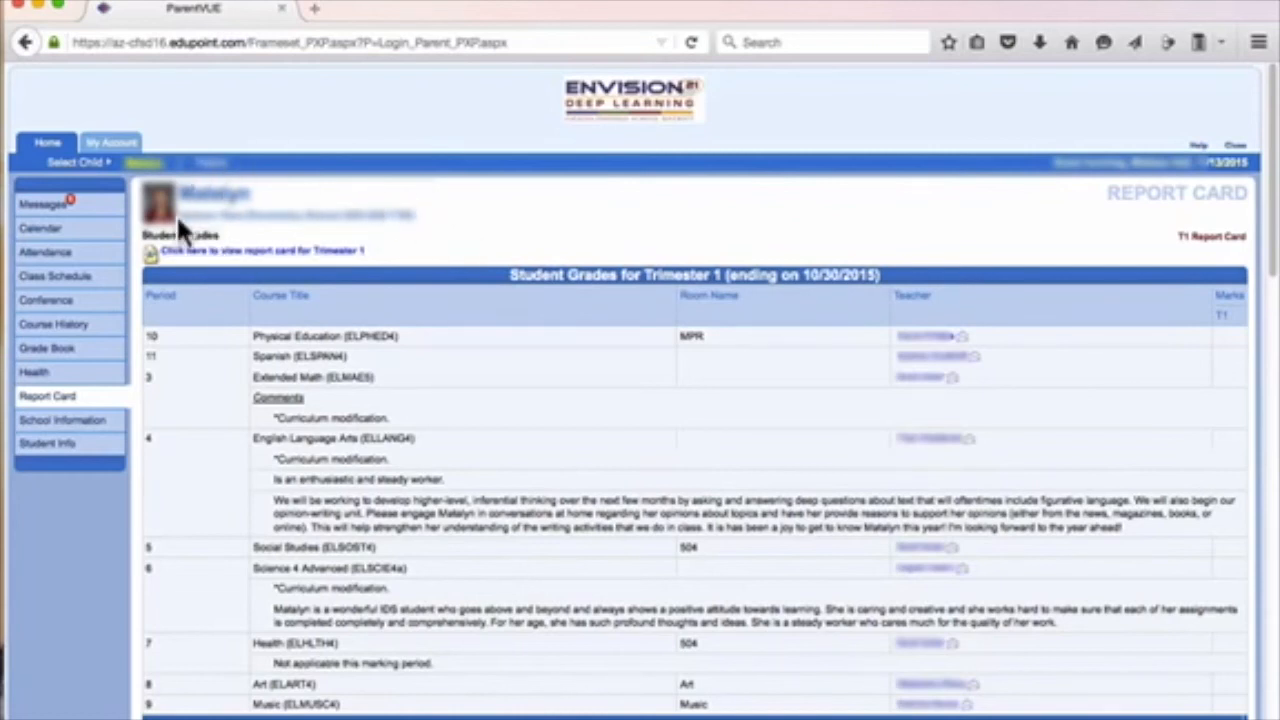
mouse_move(210, 262)
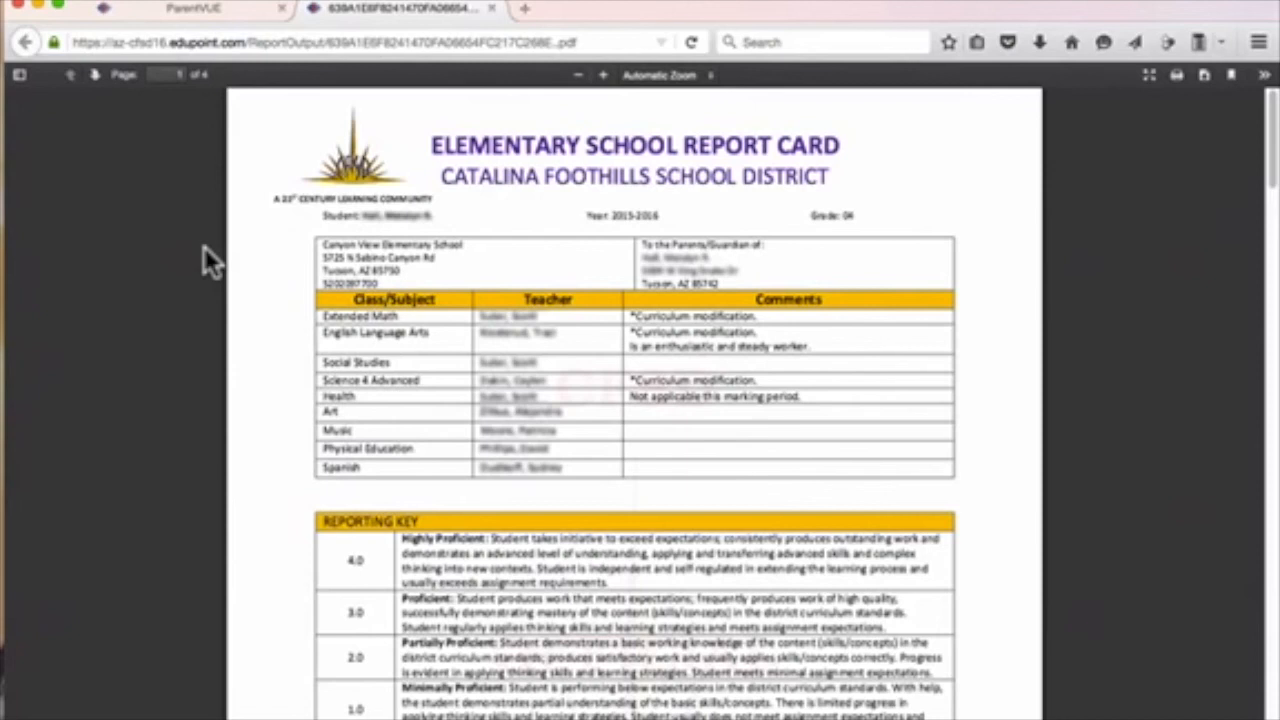
mouse_move(1010, 248)
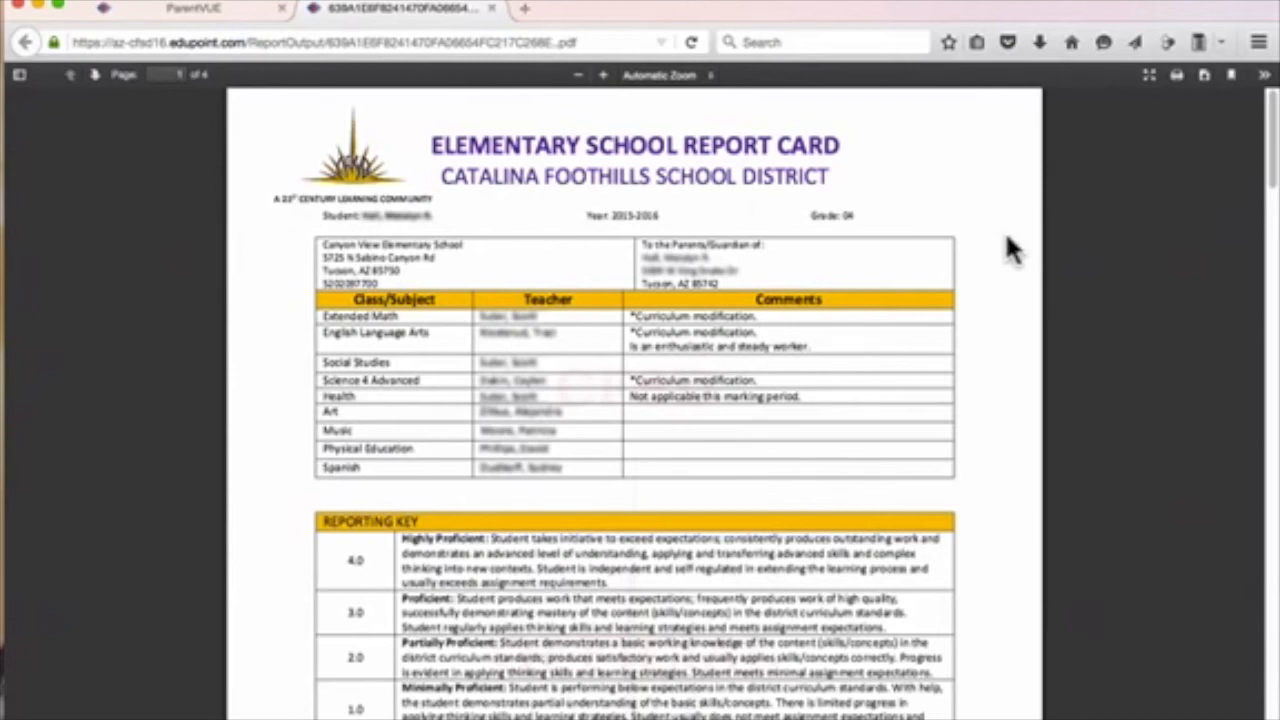
mouse_move(1152, 284)
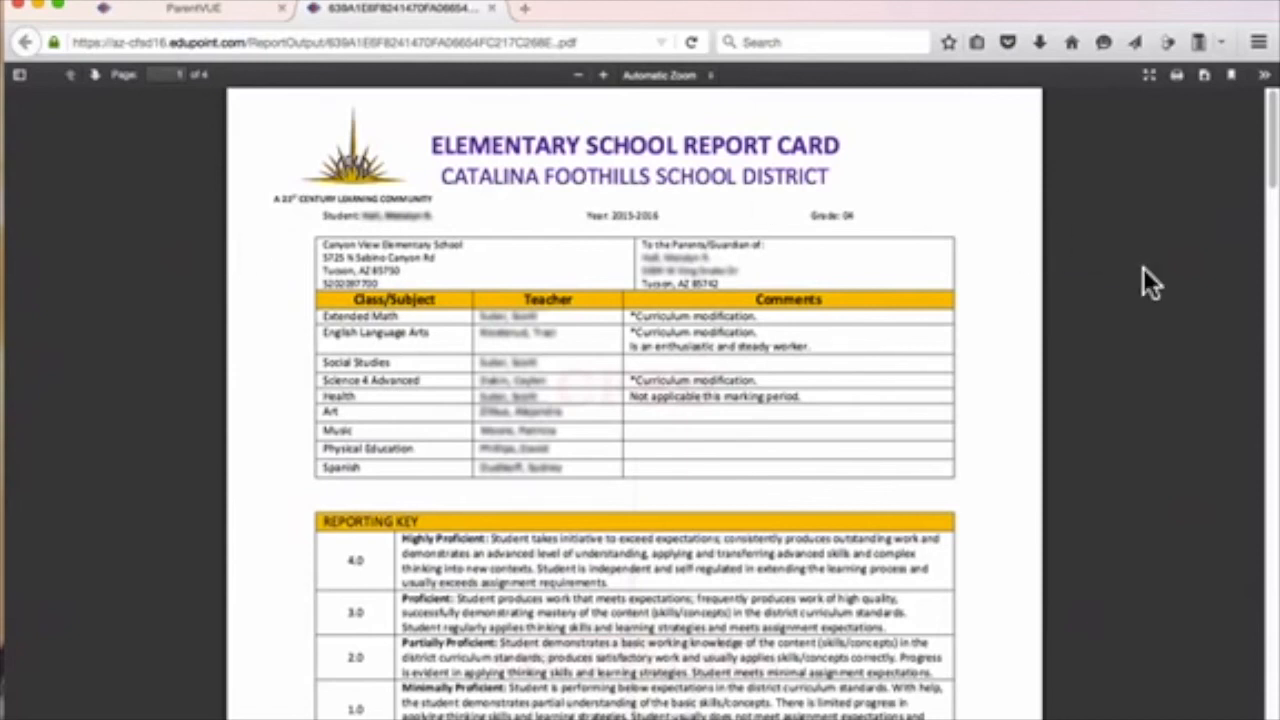